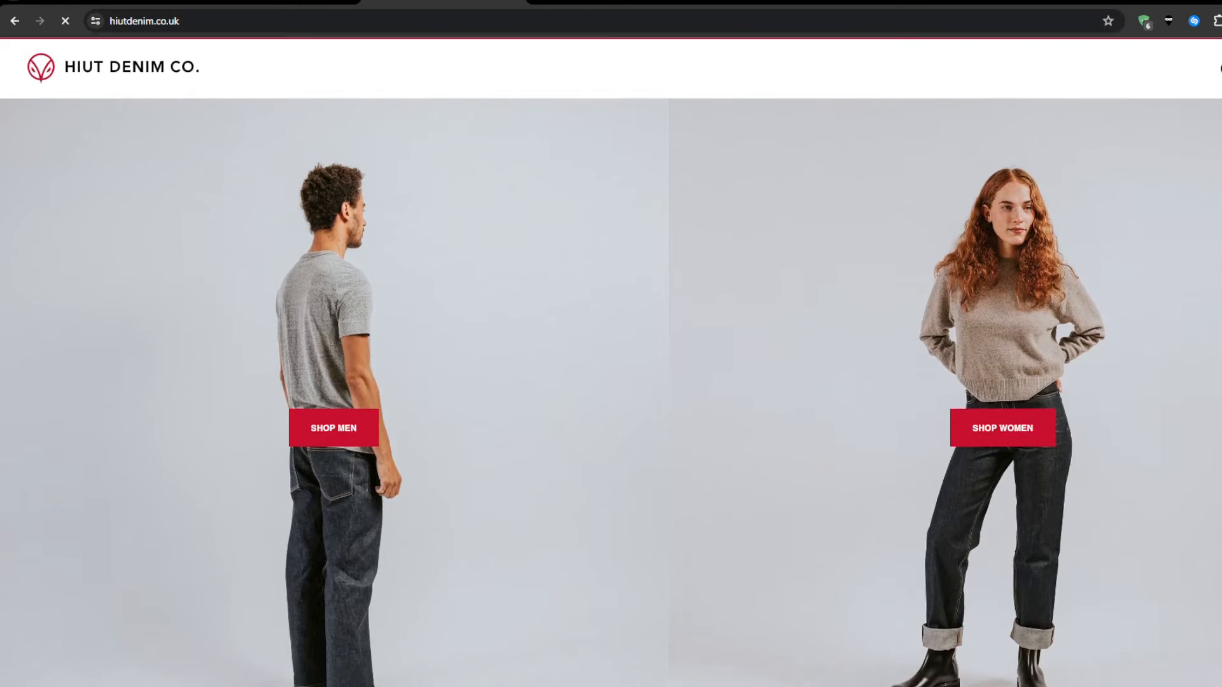
# - Scroll down through the Wix Studio design page and enter webflow.com in the address bar
pyautogui.scroll(-3)
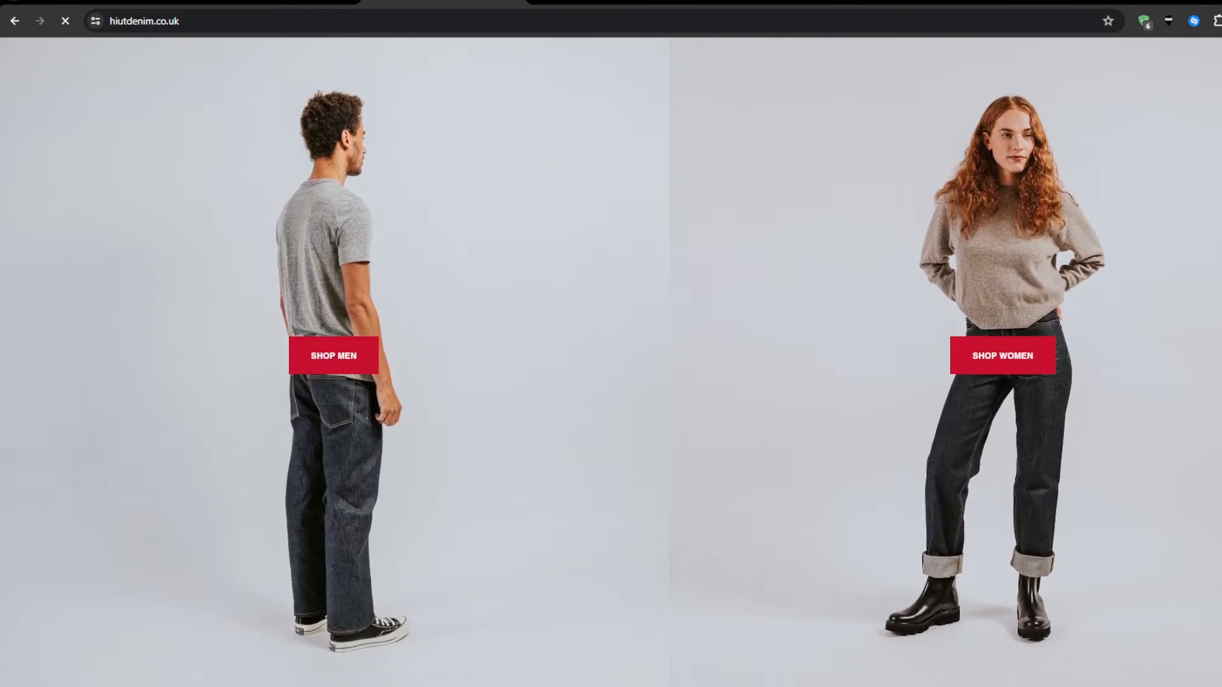
pyautogui.scroll(-3)
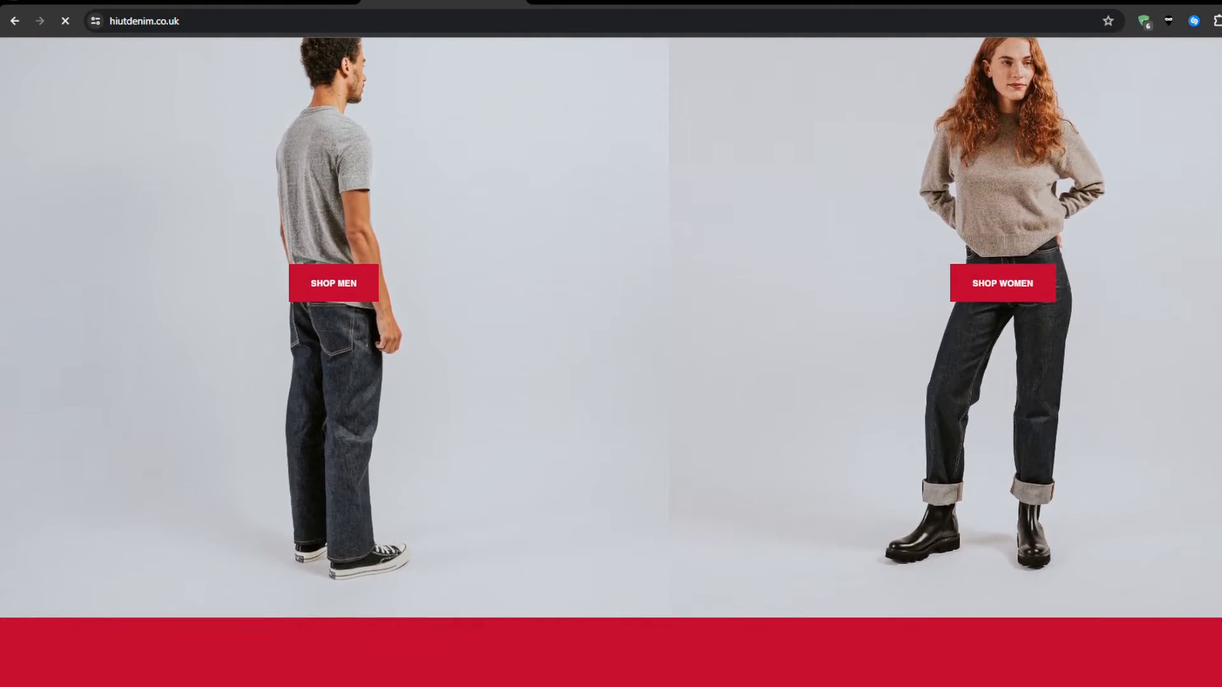
pyautogui.scroll(-3)
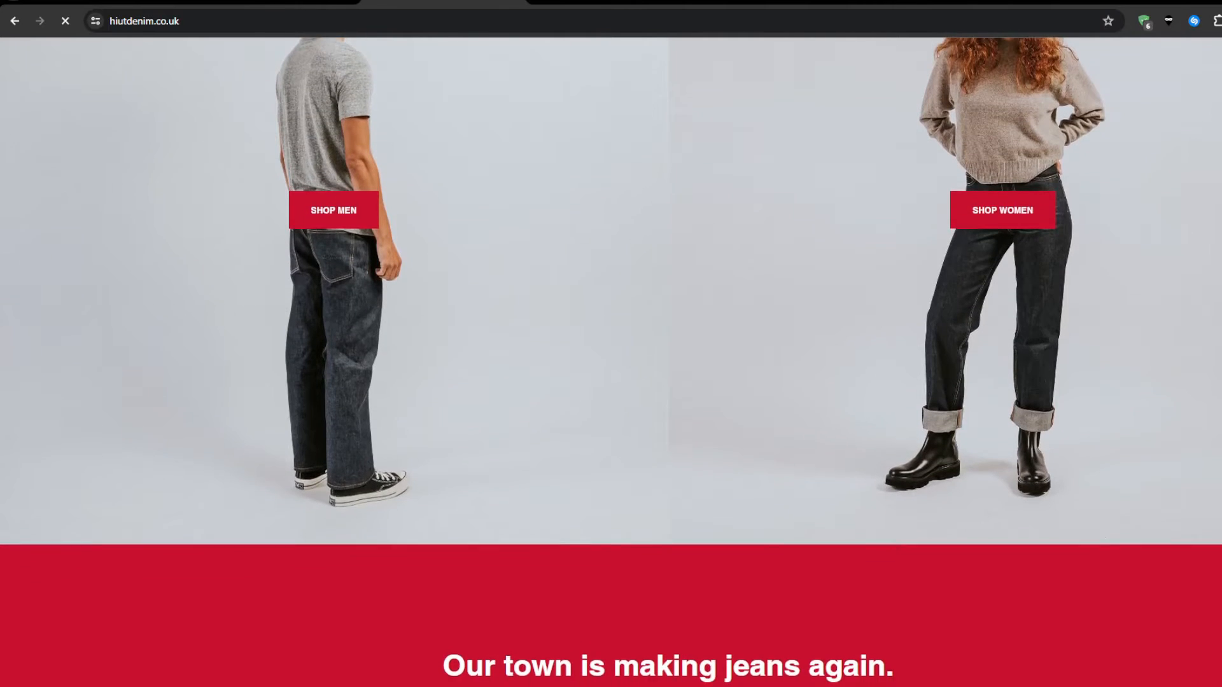
pyautogui.scroll(-3)
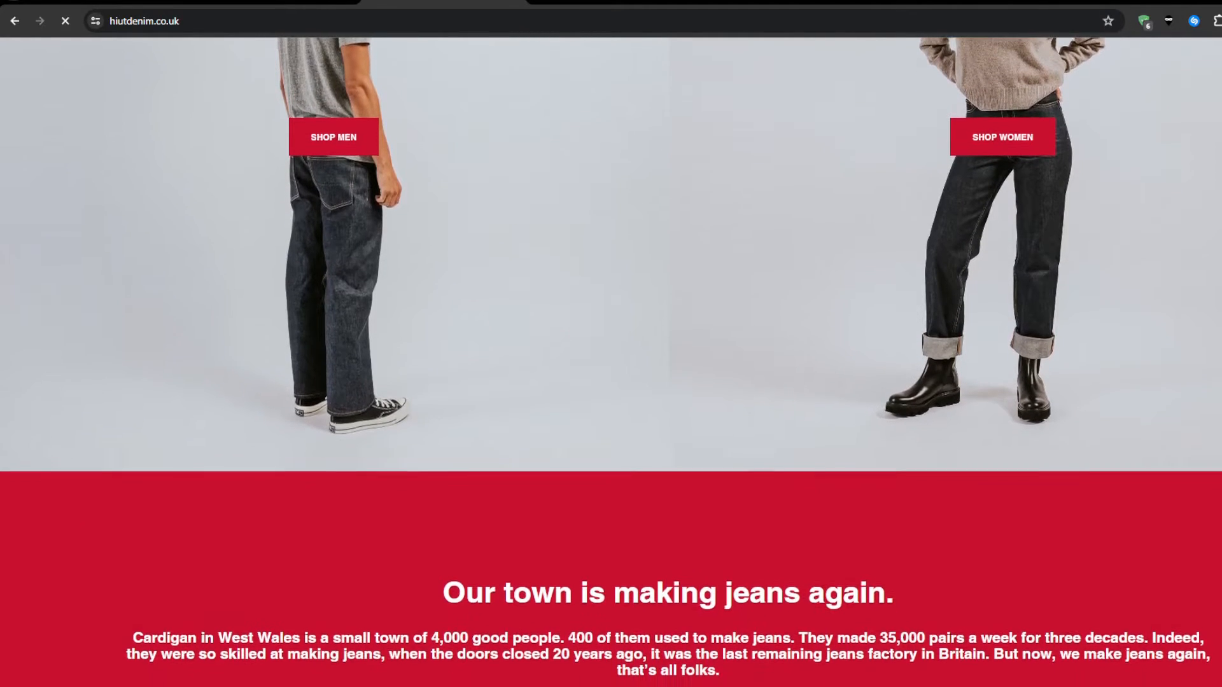
pyautogui.scroll(-3)
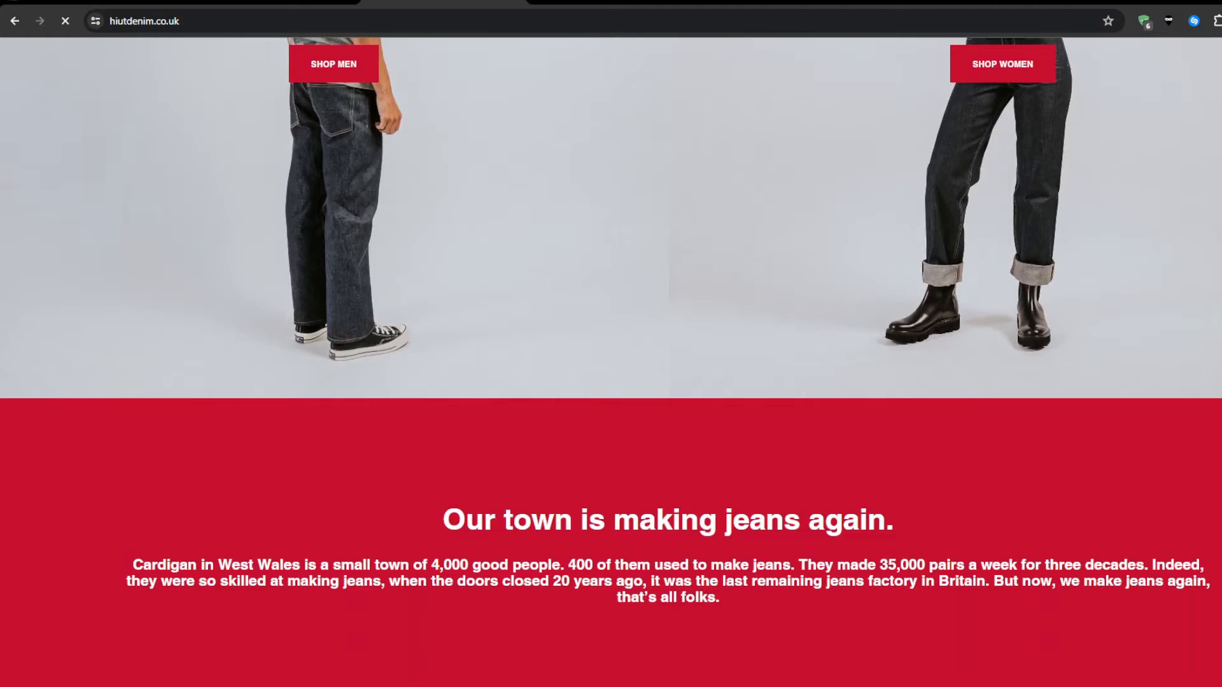
pyautogui.scroll(-3)
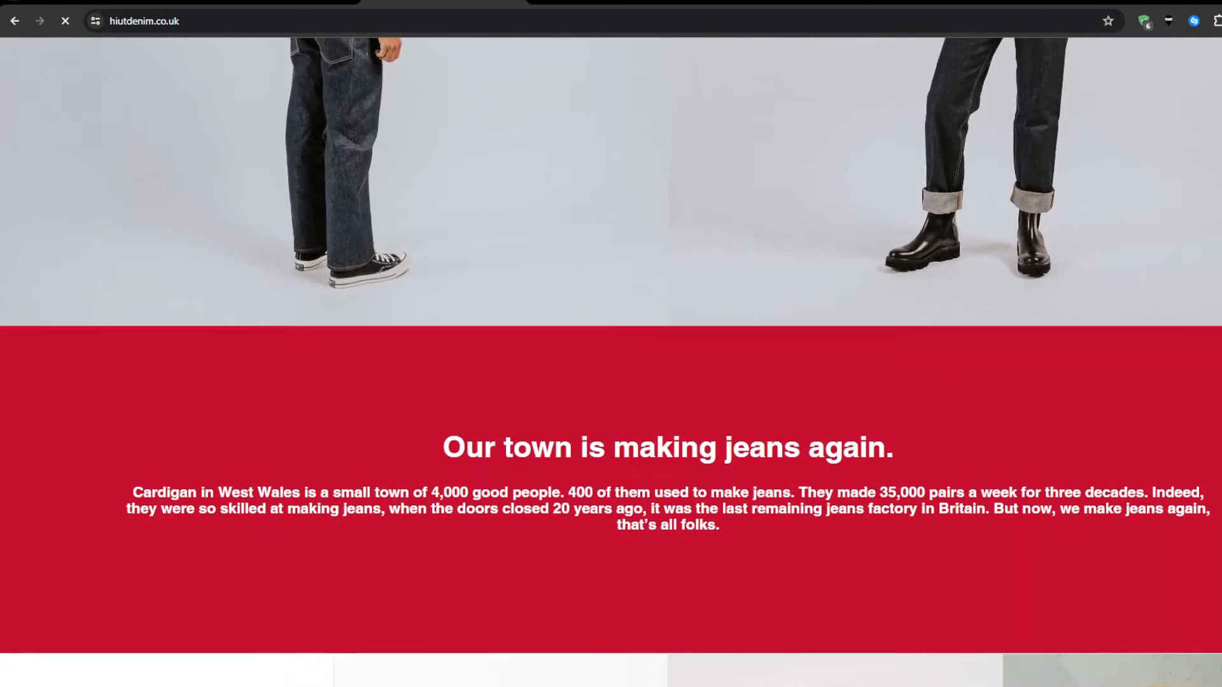
pyautogui.scroll(-3)
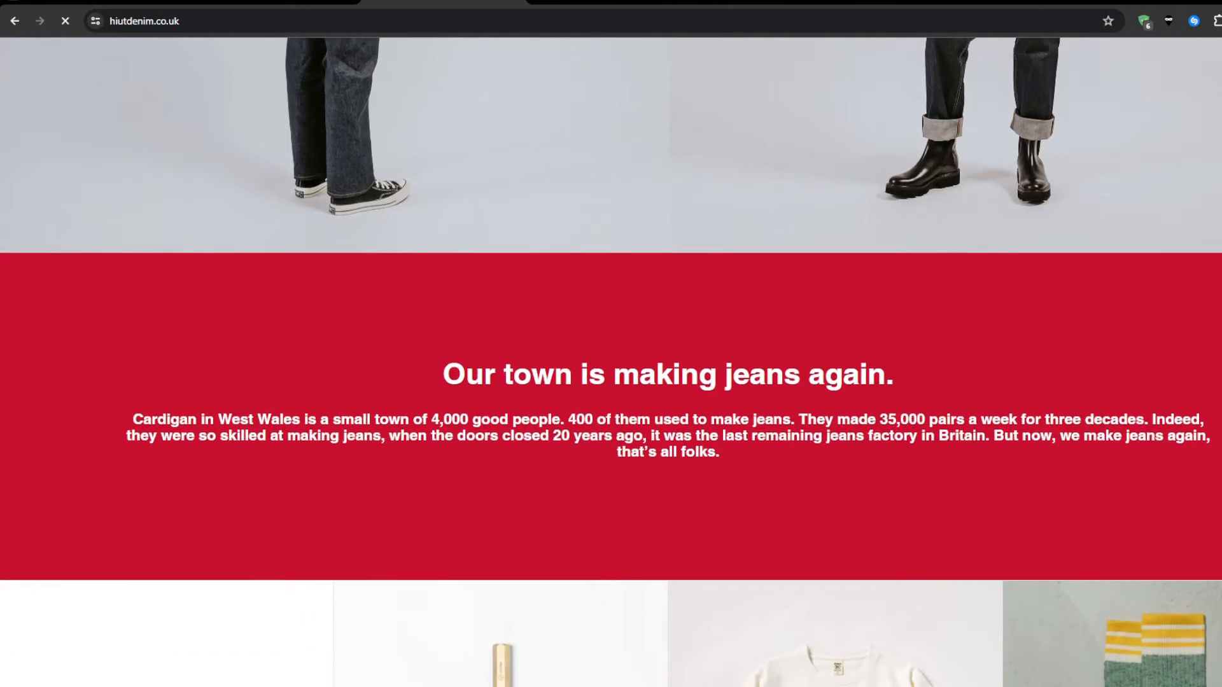
pyautogui.scroll(-3)
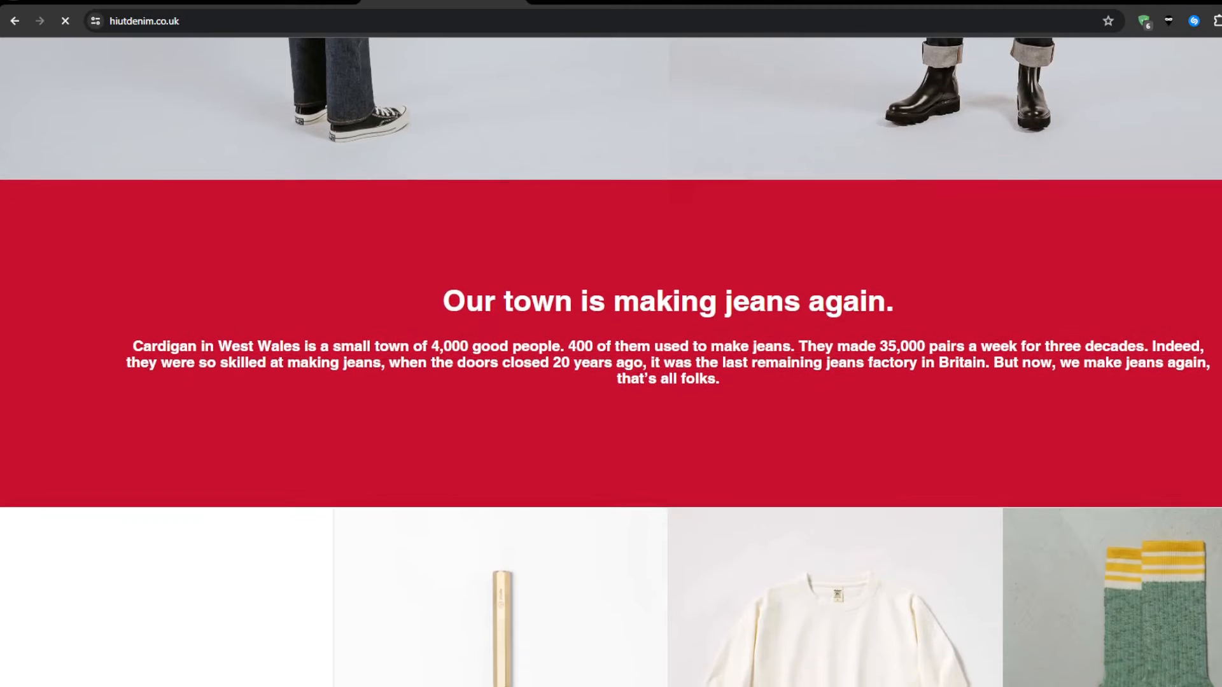
pyautogui.scroll(-3)
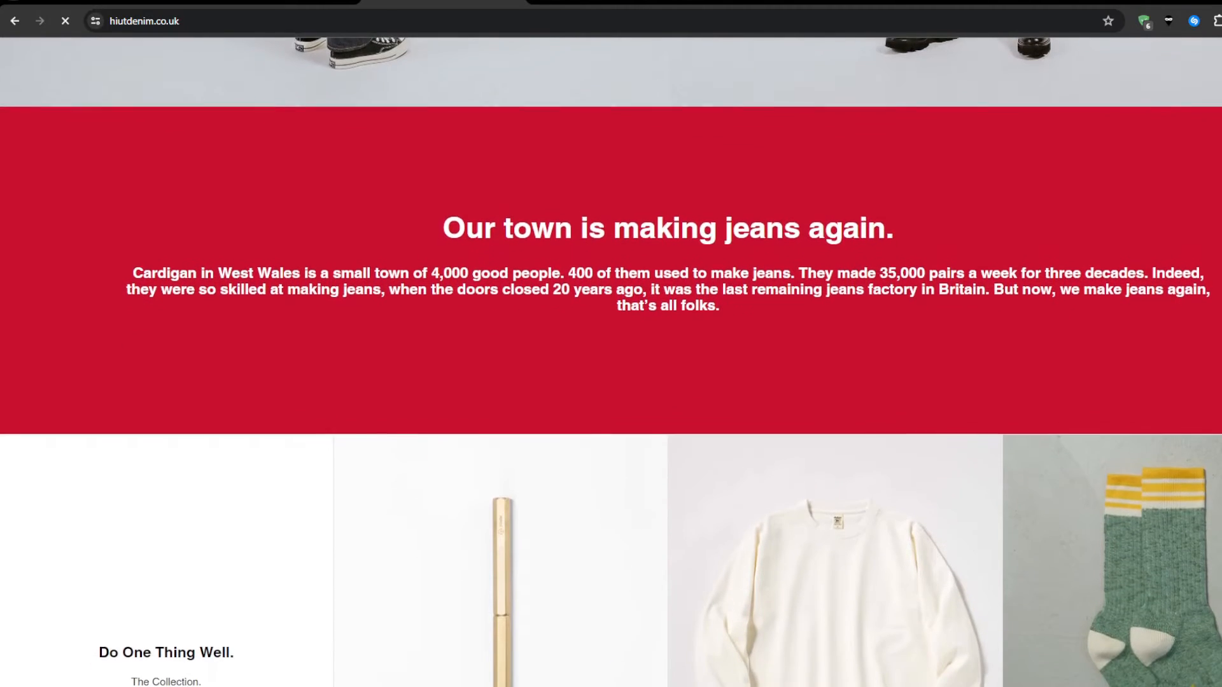
pyautogui.scroll(-3)
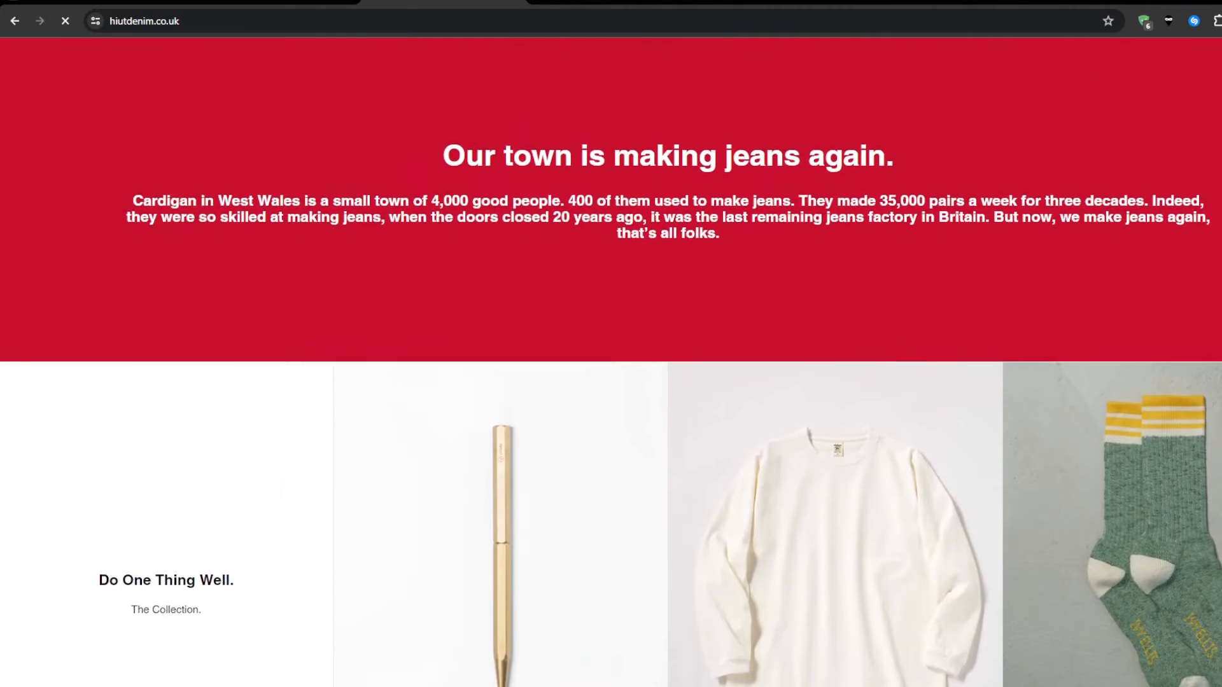
pyautogui.scroll(-3)
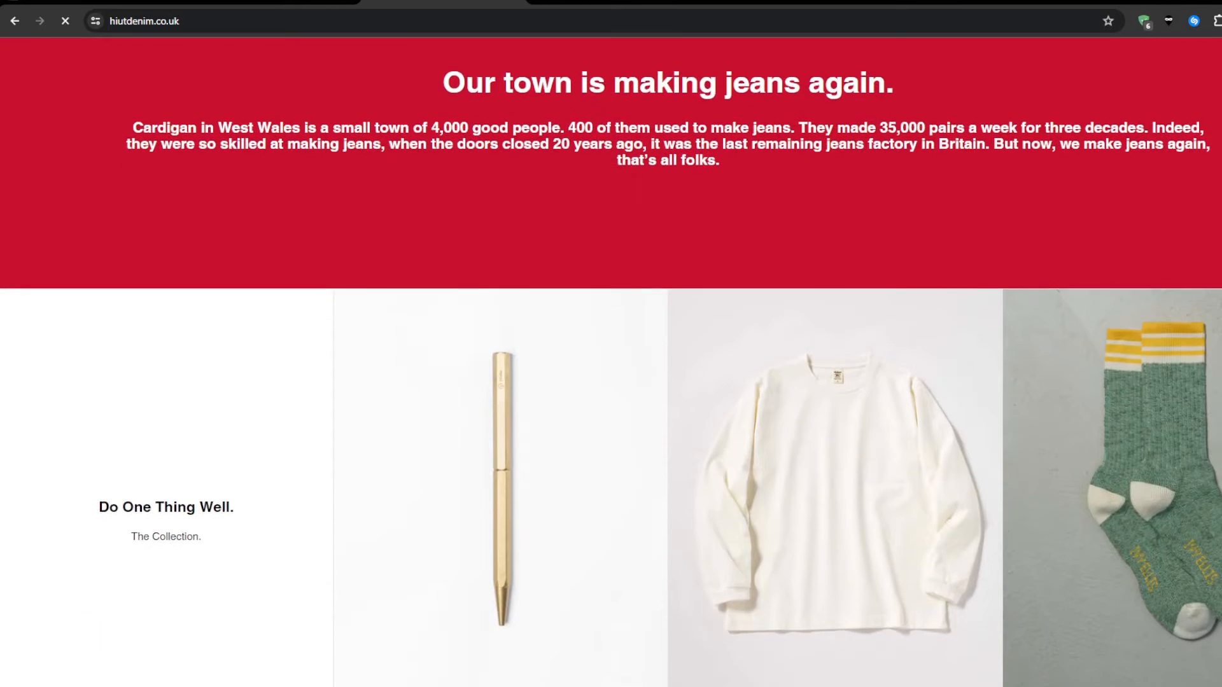
pyautogui.scroll(-3)
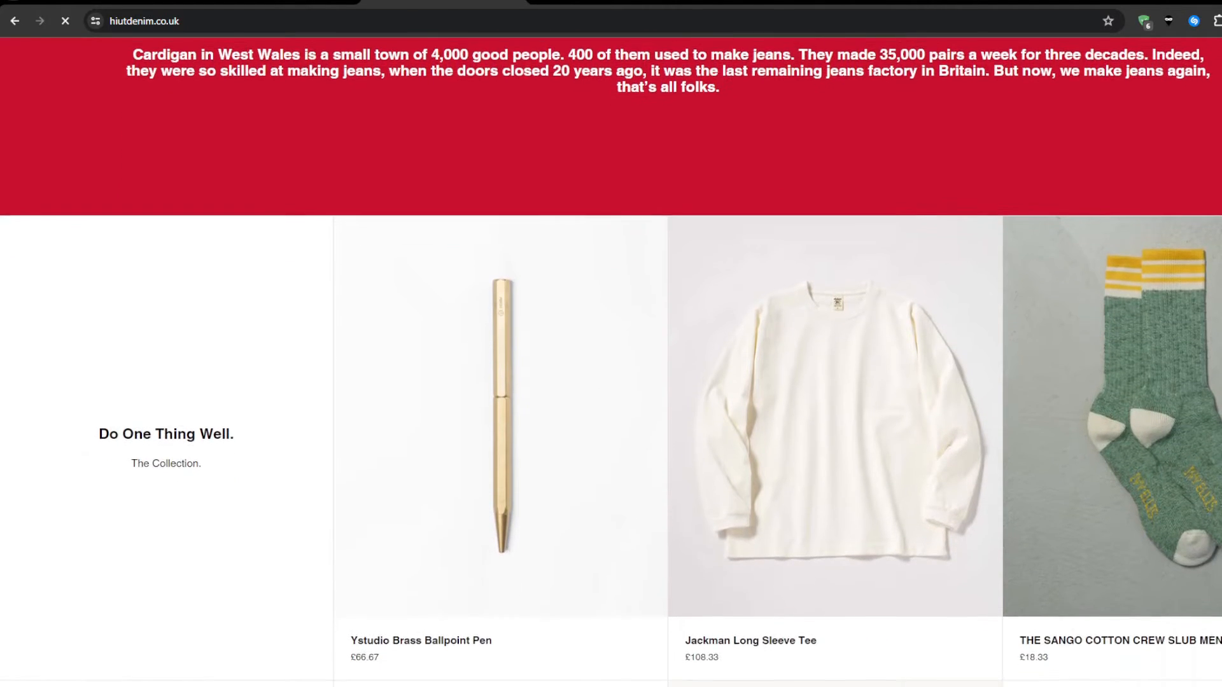
pyautogui.scroll(-3)
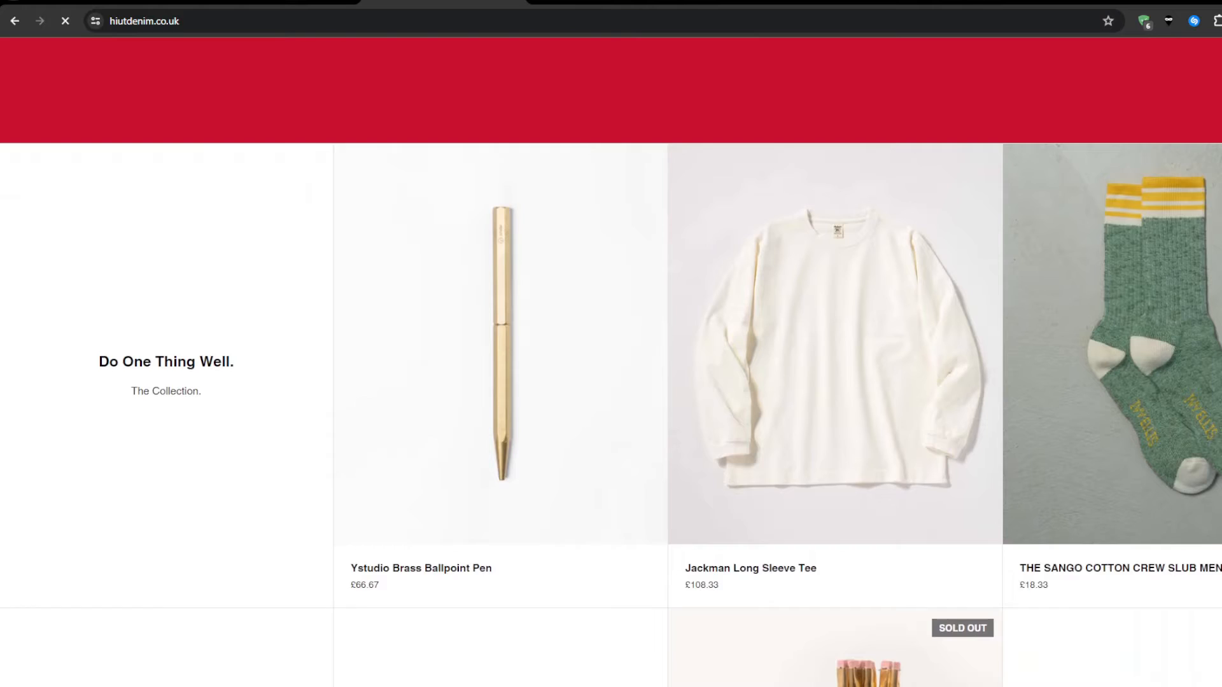
pyautogui.scroll(-3)
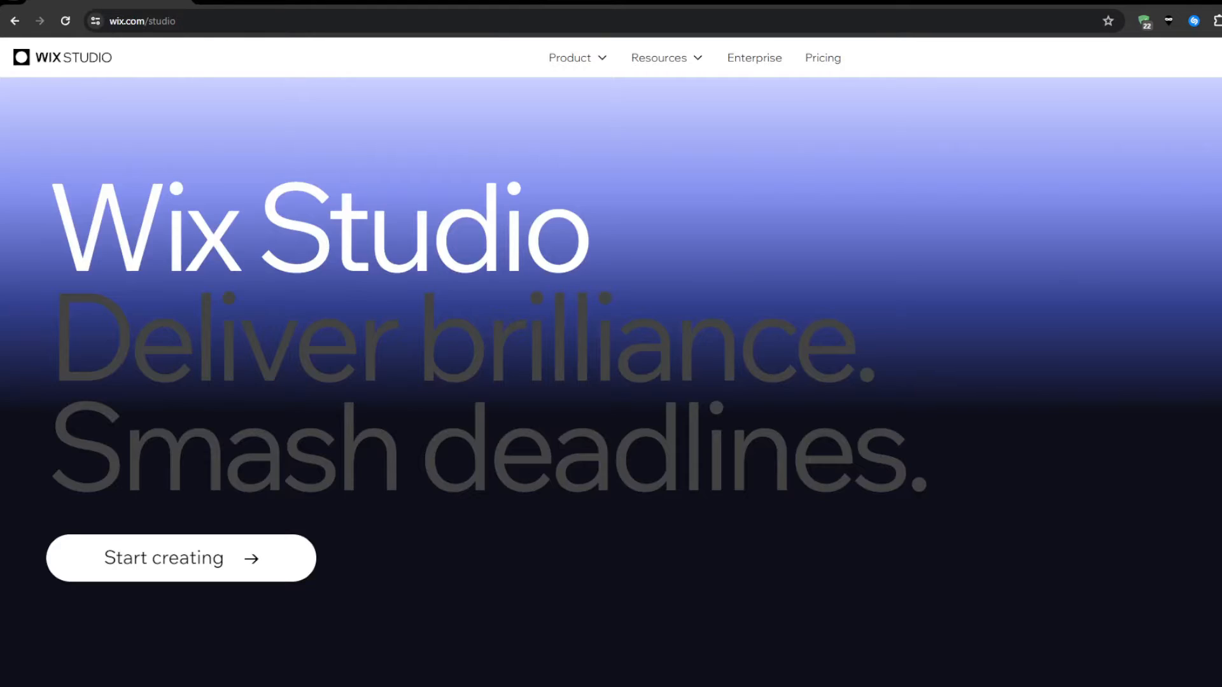
pyautogui.write('webflow.com')
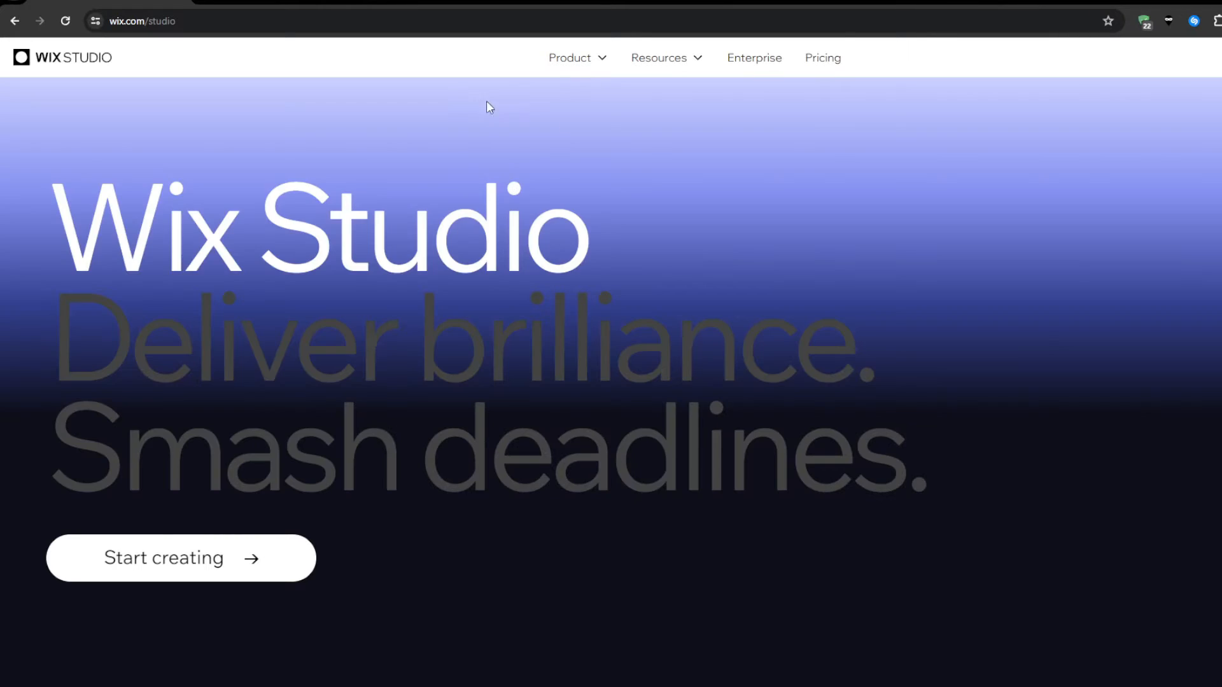
pyautogui.moveTo(466, 60)
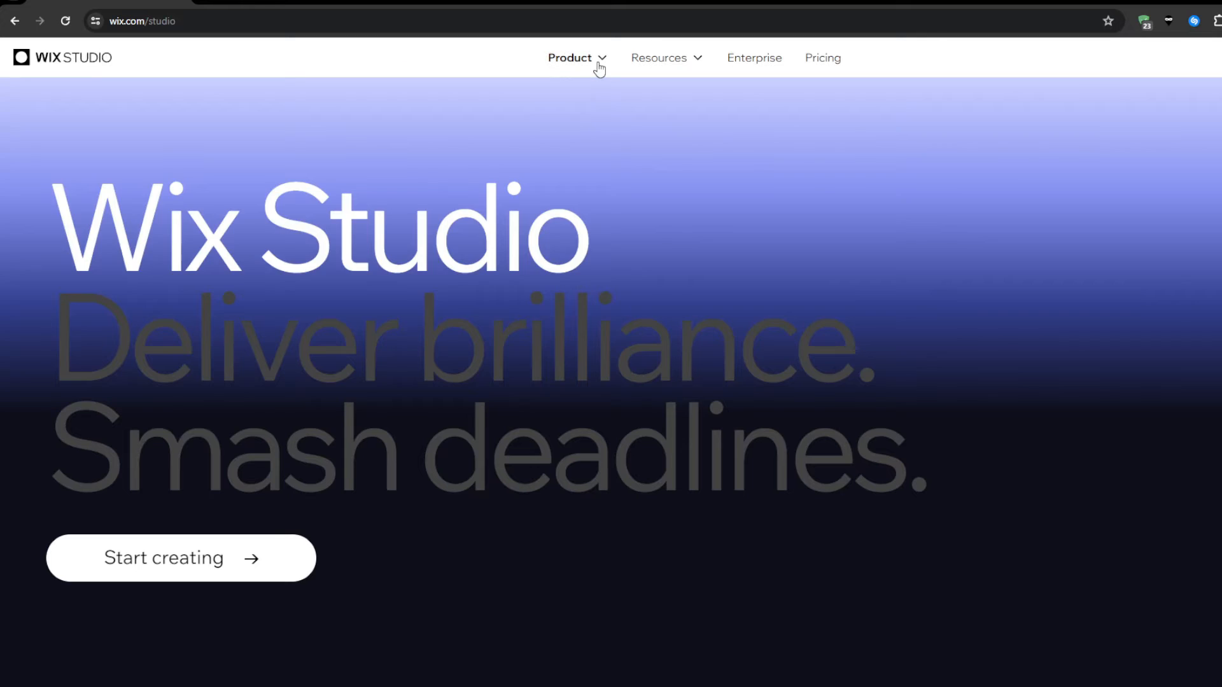
# - View the Wix Studio product feature categories and start creating to reach the Discover dashboard
pyautogui.click(570, 57)
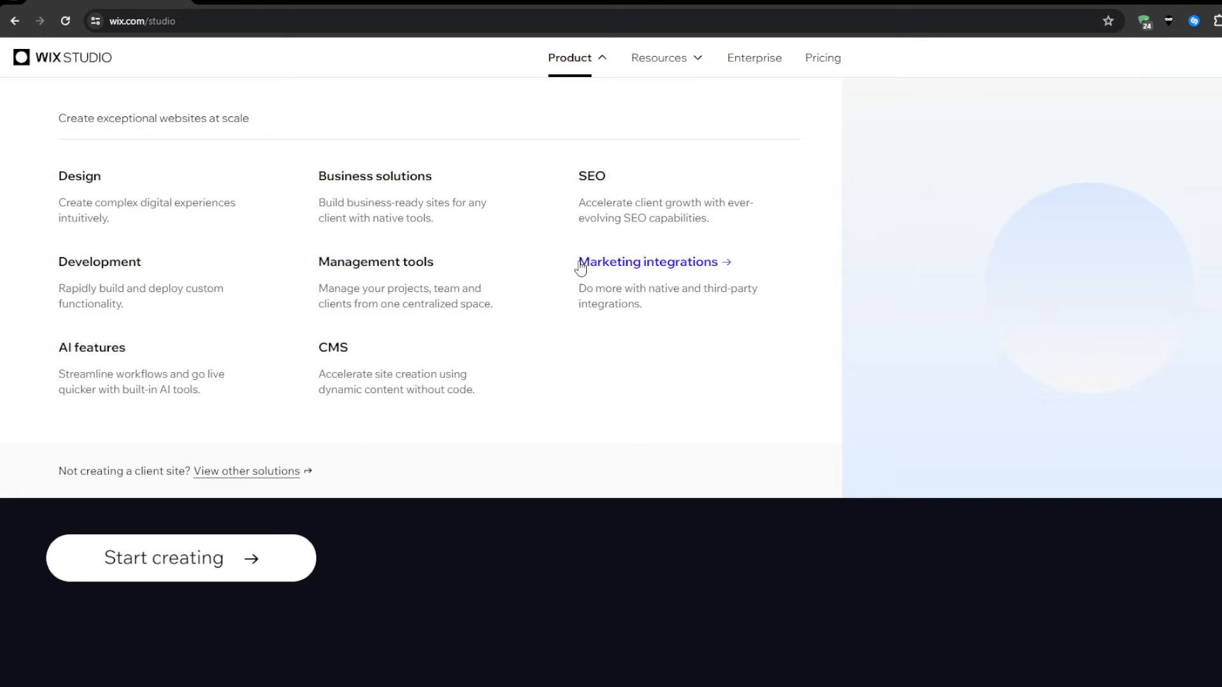
pyautogui.moveTo(114, 276)
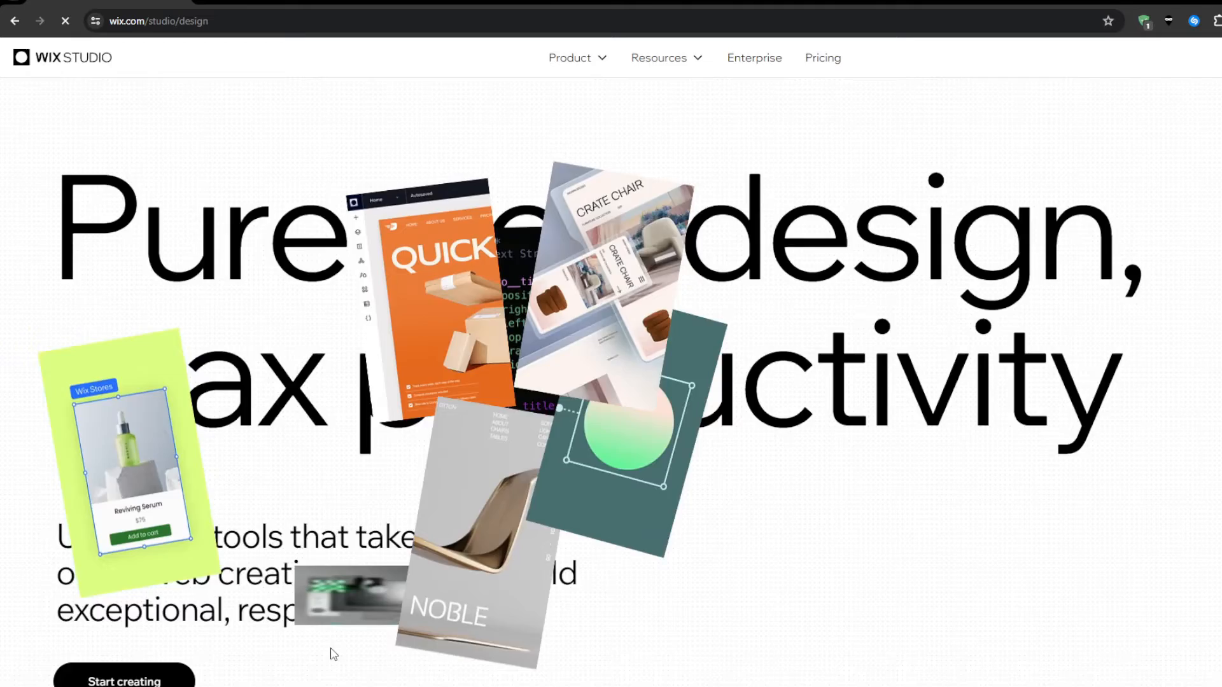
pyautogui.click(125, 680)
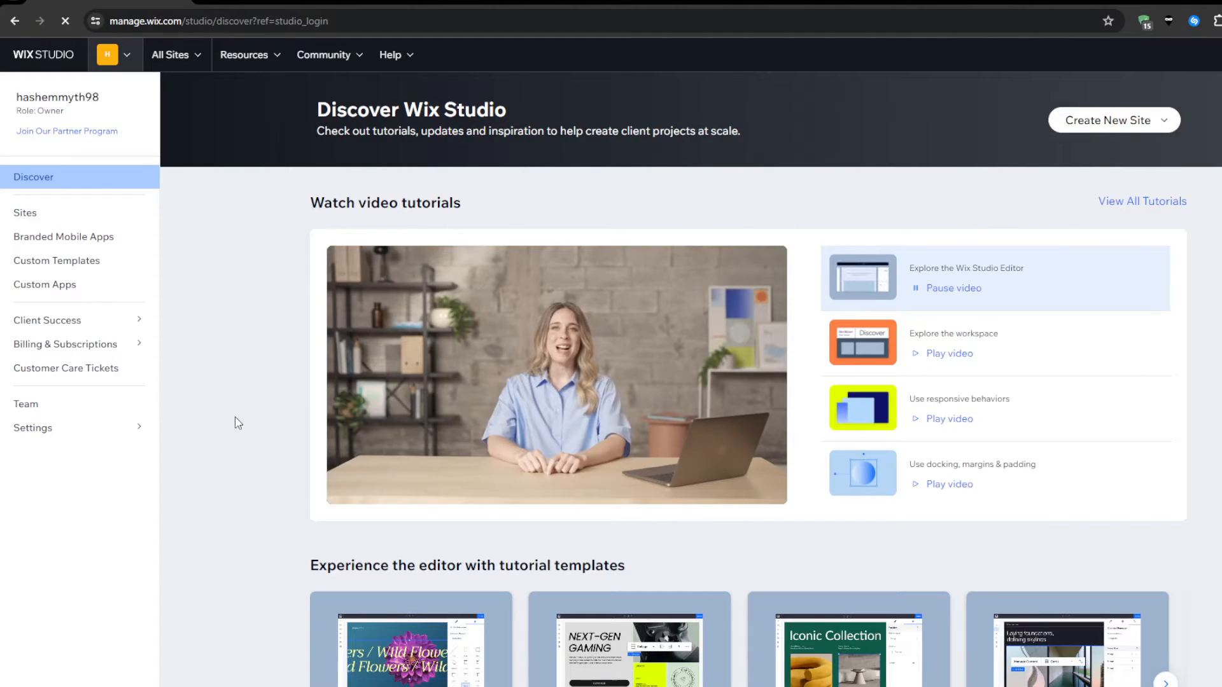
# - Start a new site from a template and browse the All Responsive Templates gallery
pyautogui.click(1113, 120)
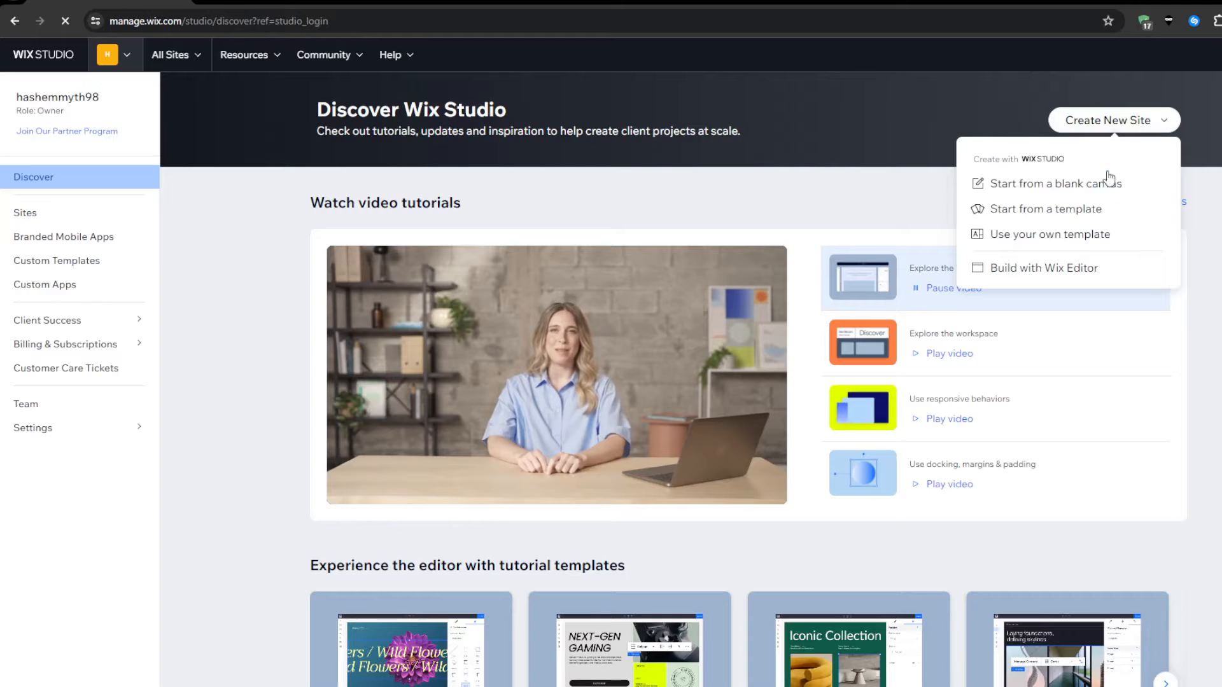
pyautogui.click(1047, 209)
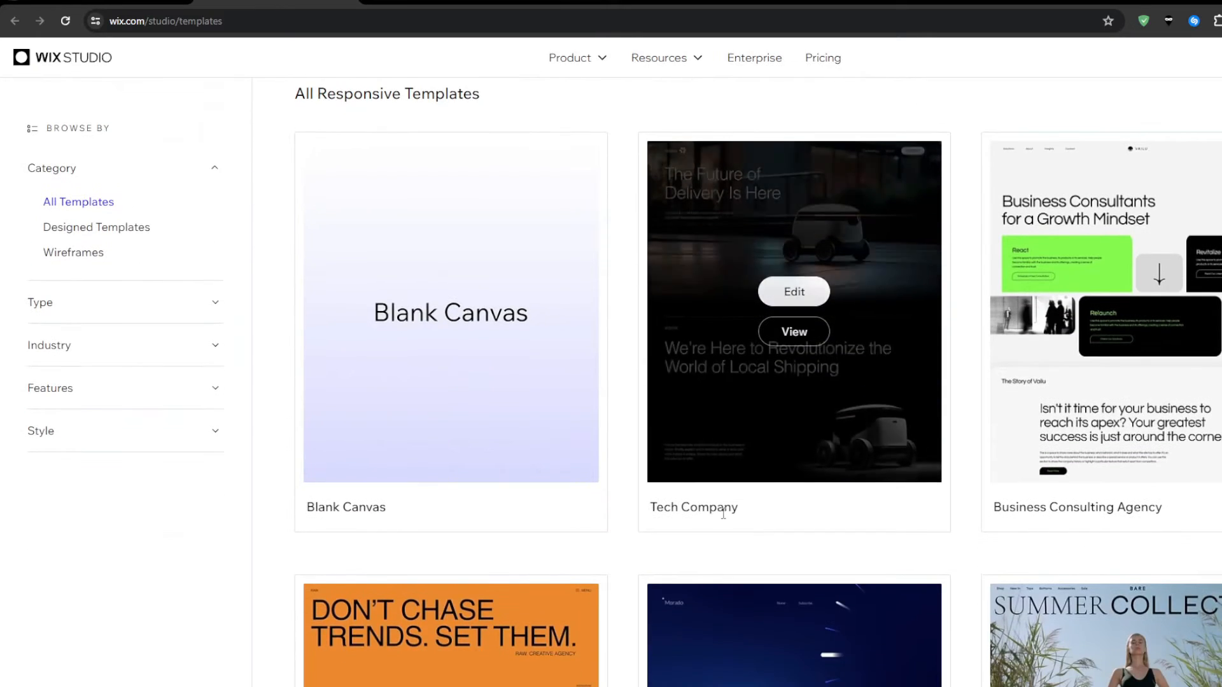
pyautogui.scroll(-3)
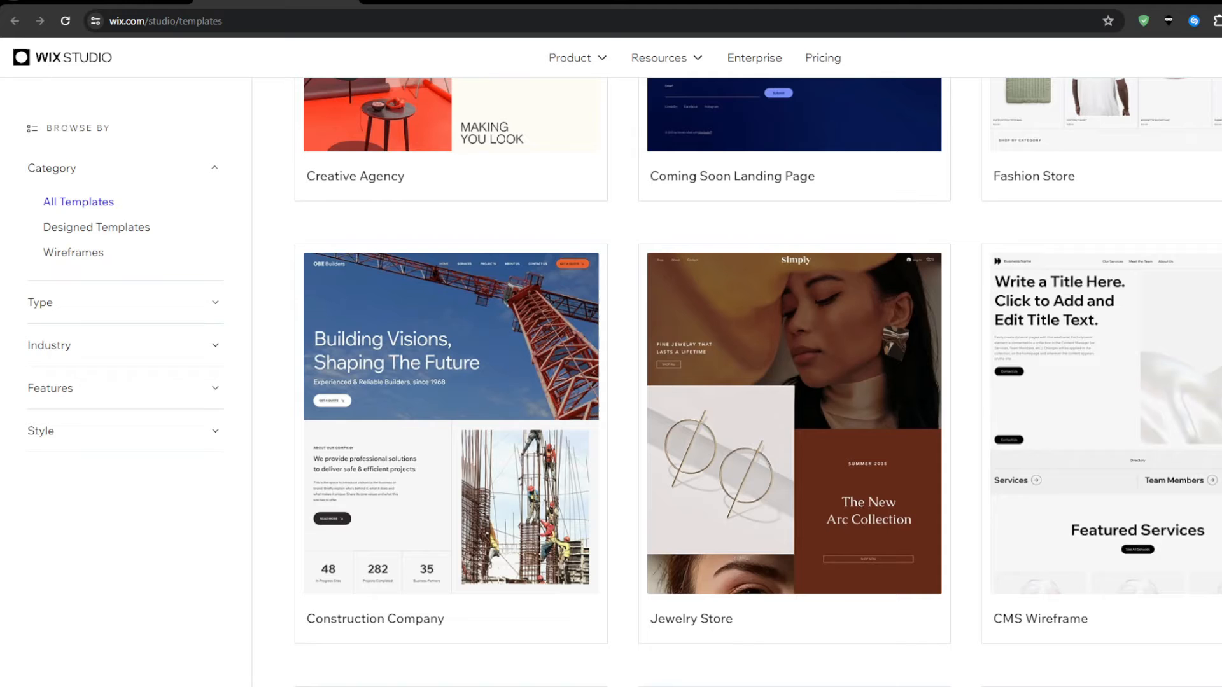
pyautogui.moveTo(523, 328)
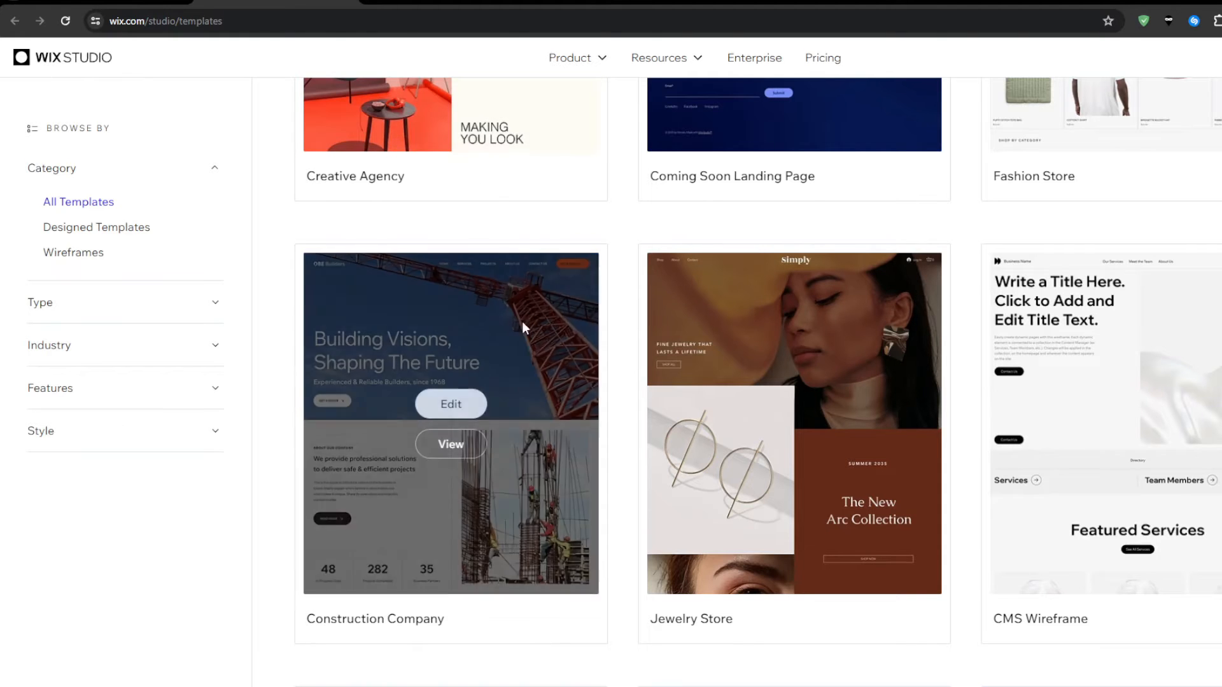
# - Scroll further through the templates to the AI Tech and Insurance designs before heading to webflow.com
pyautogui.scroll(-3)
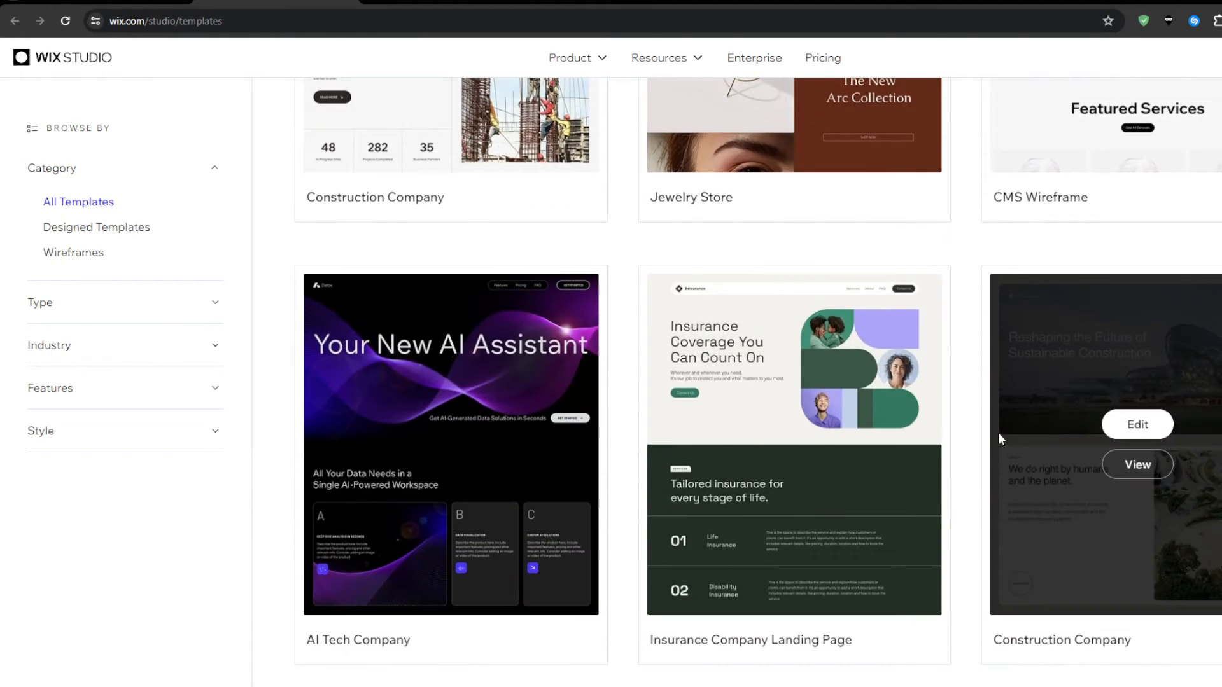
pyautogui.scroll(-3)
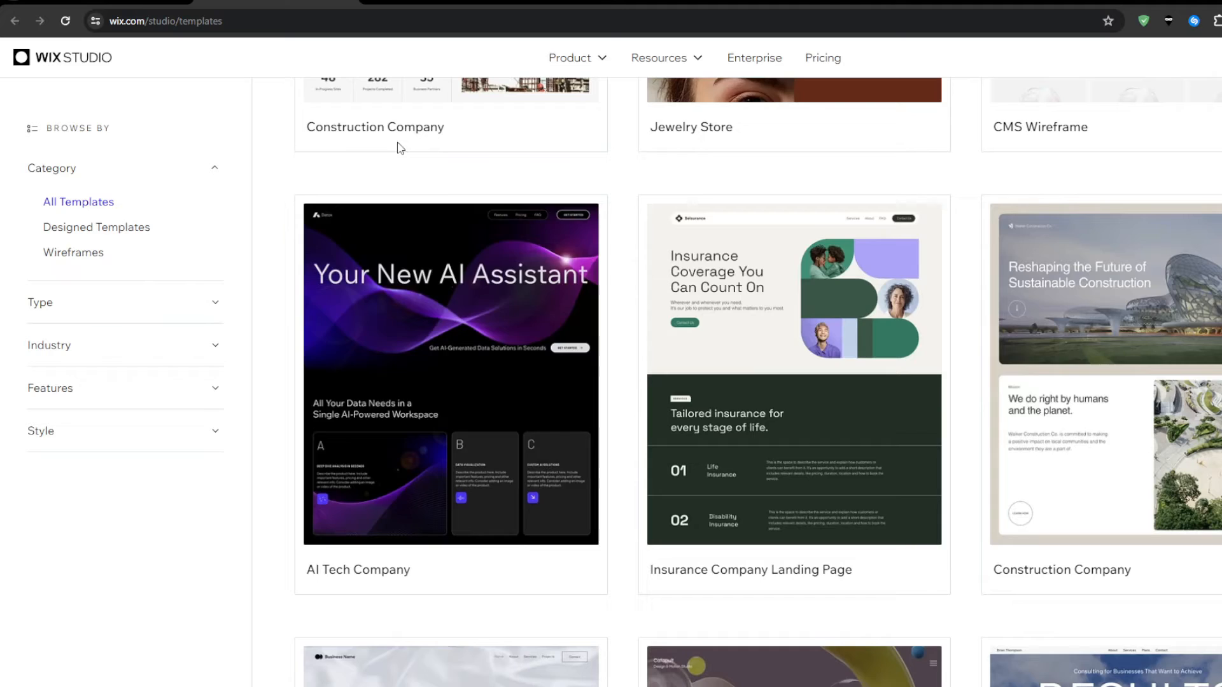
pyautogui.scroll(-3)
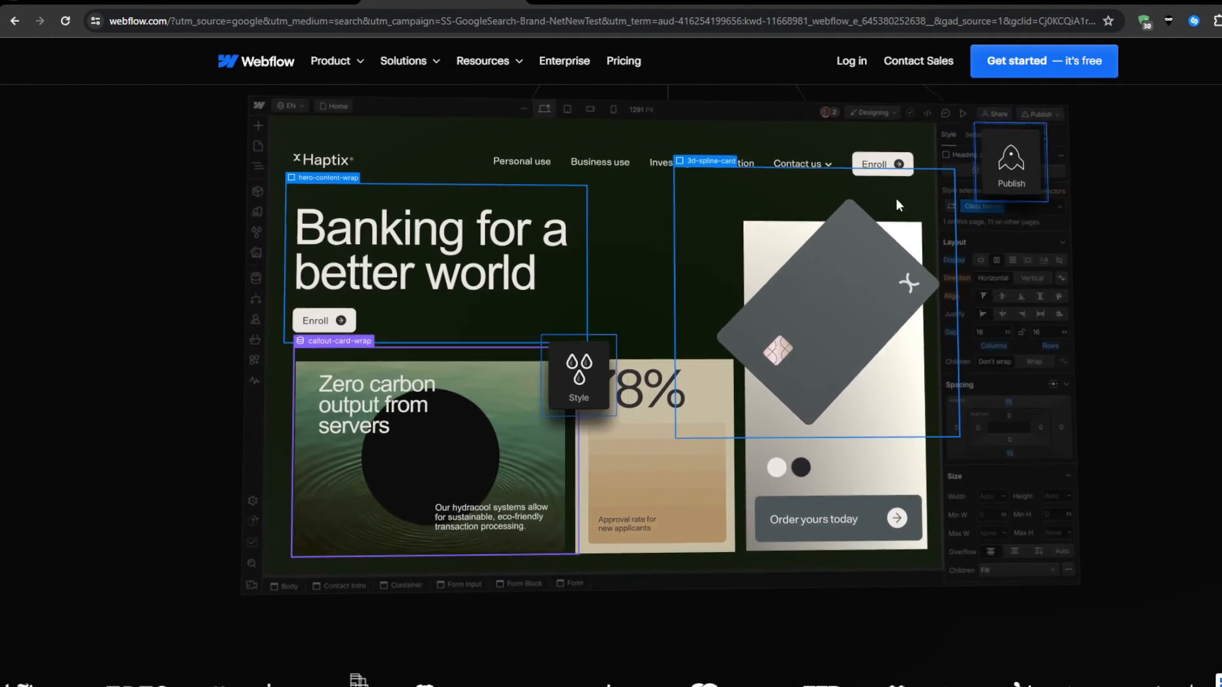
pyautogui.scroll(-3)
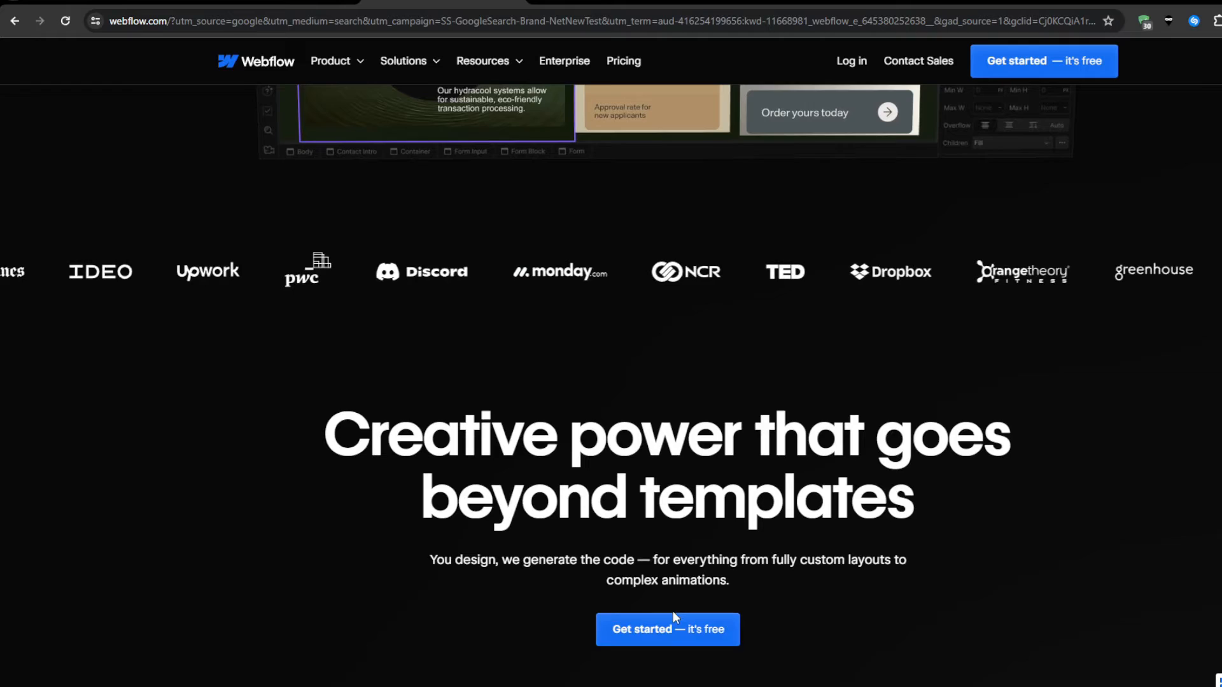
pyautogui.click(668, 629)
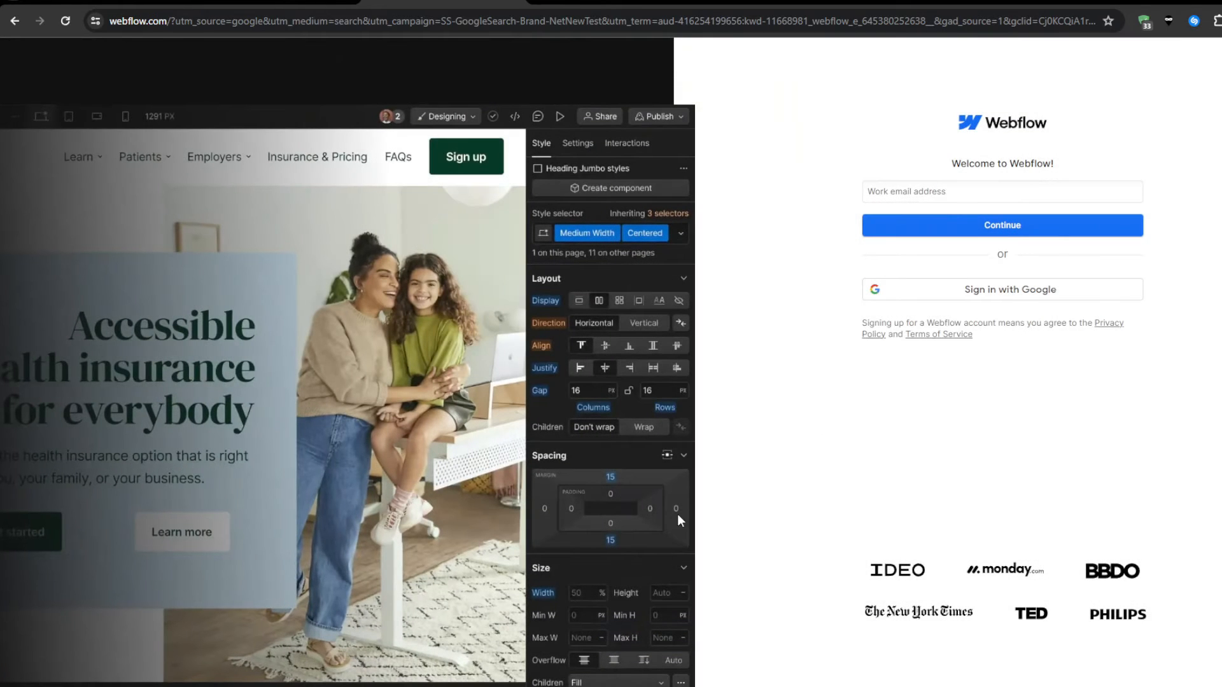
pyautogui.moveTo(834, 586)
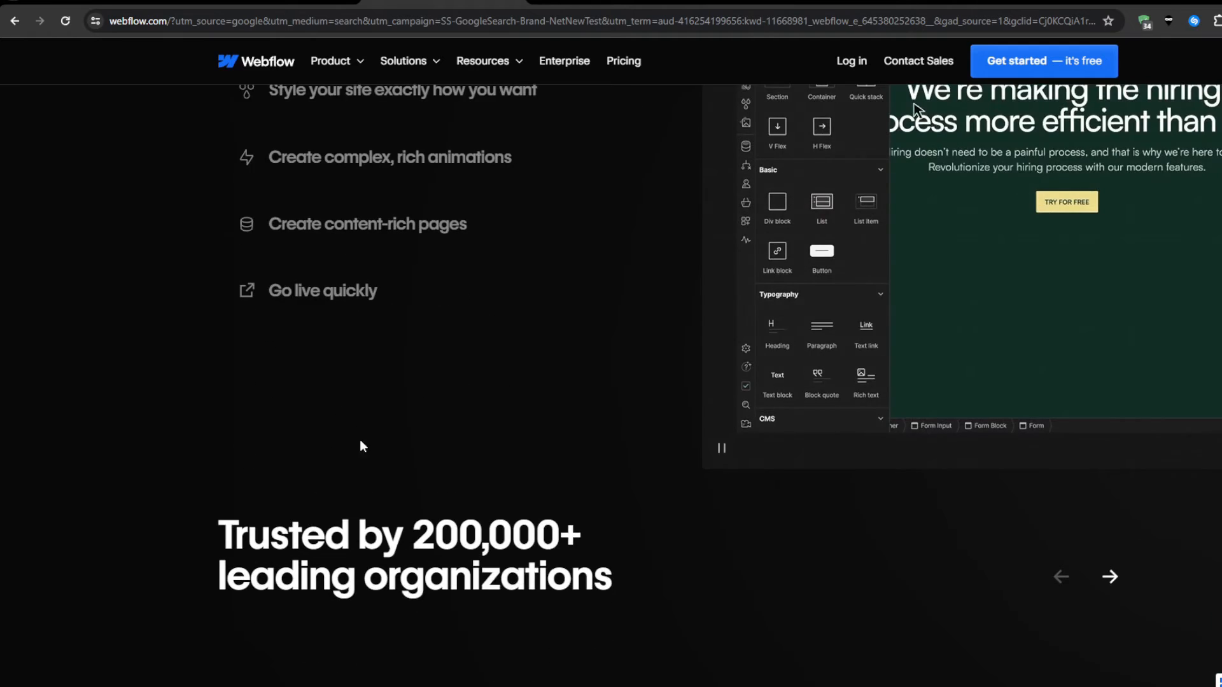
pyautogui.scroll(-3)
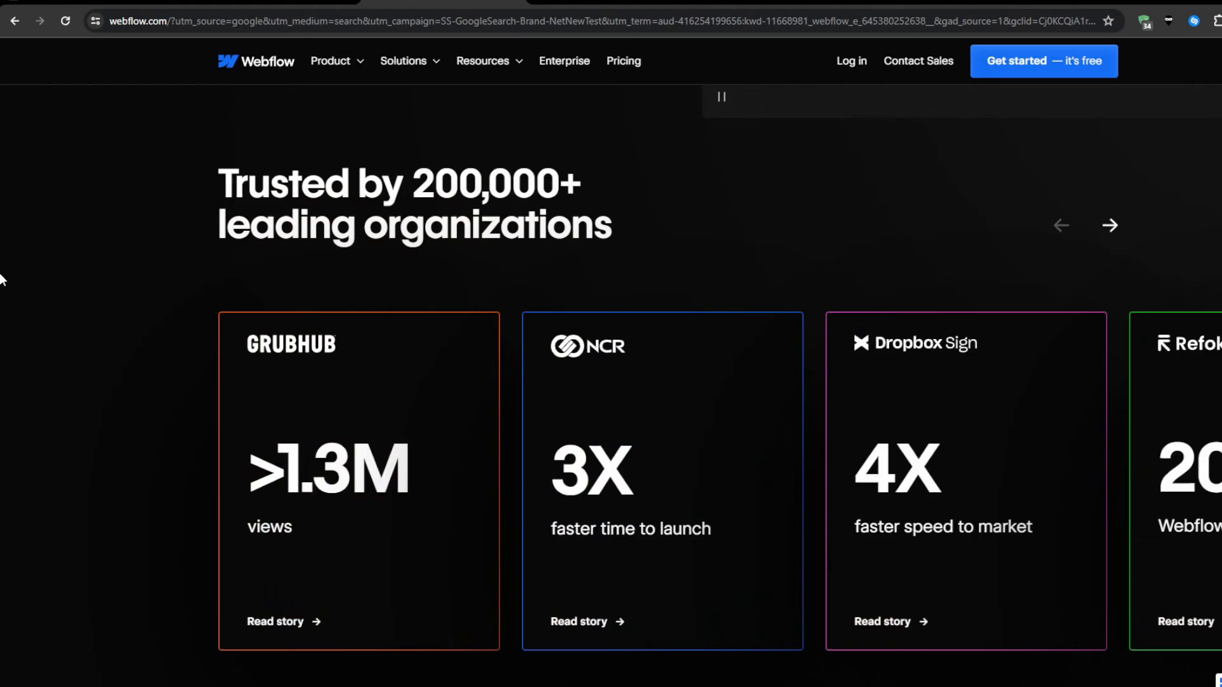
pyautogui.scroll(-3)
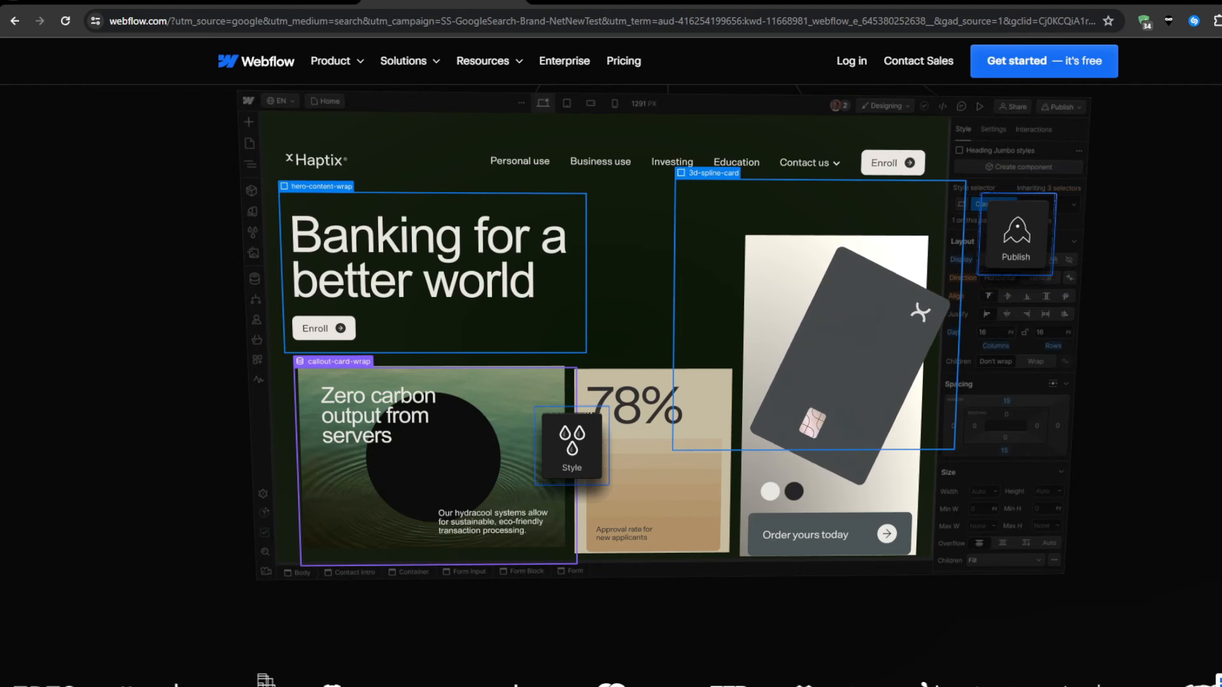
pyautogui.scroll(-3)
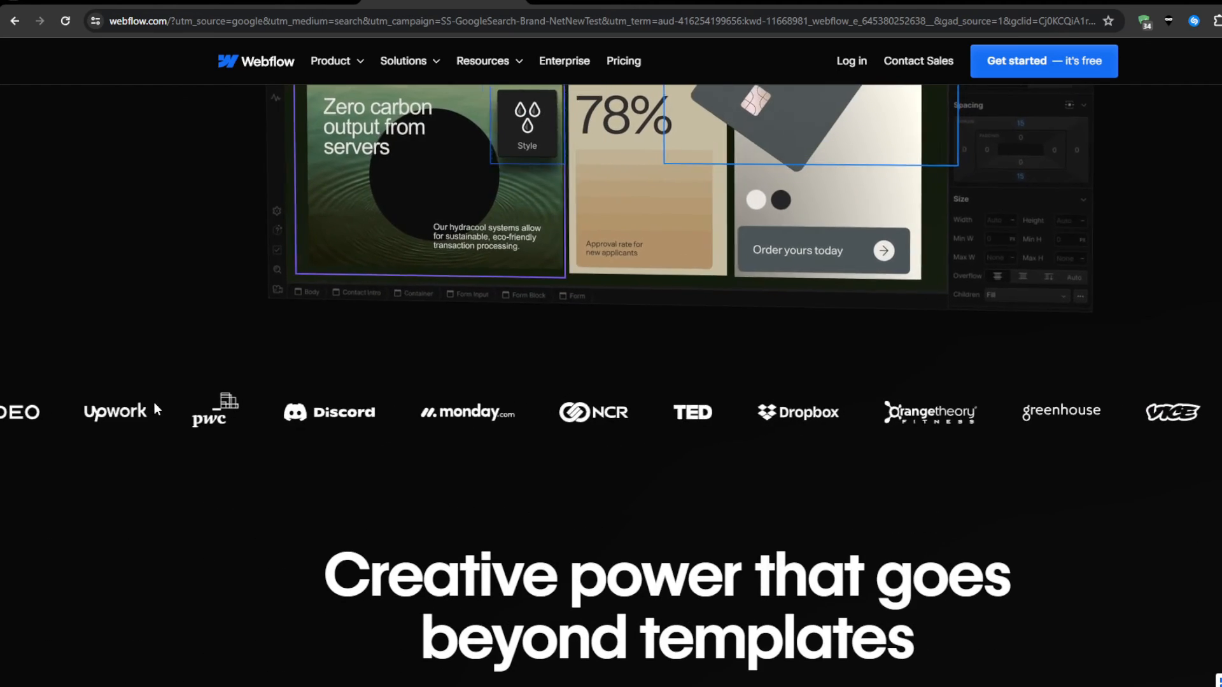
pyautogui.scroll(-3)
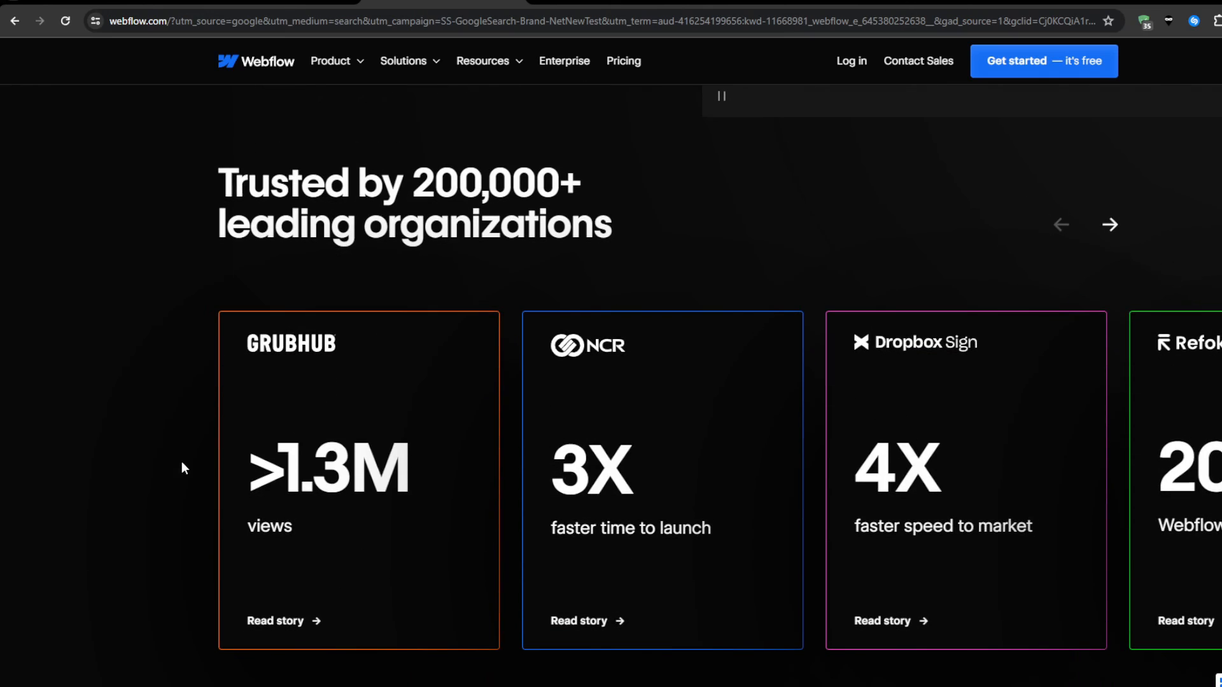
pyautogui.moveTo(425, 346)
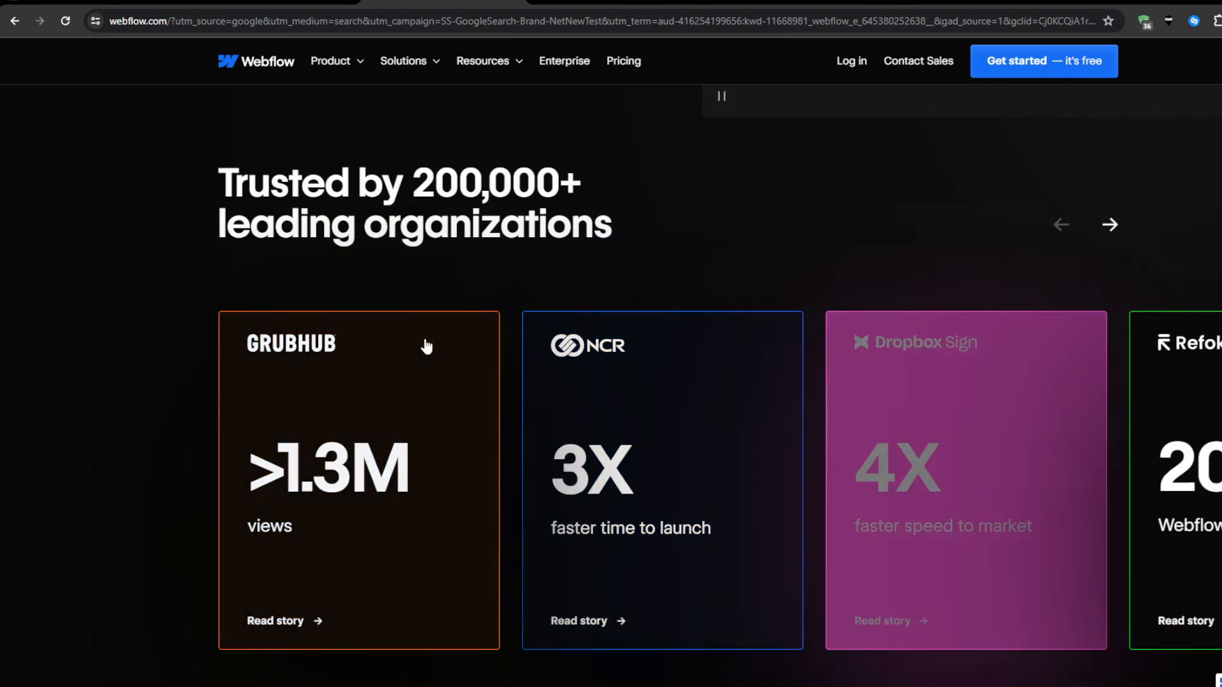
pyautogui.scroll(-3)
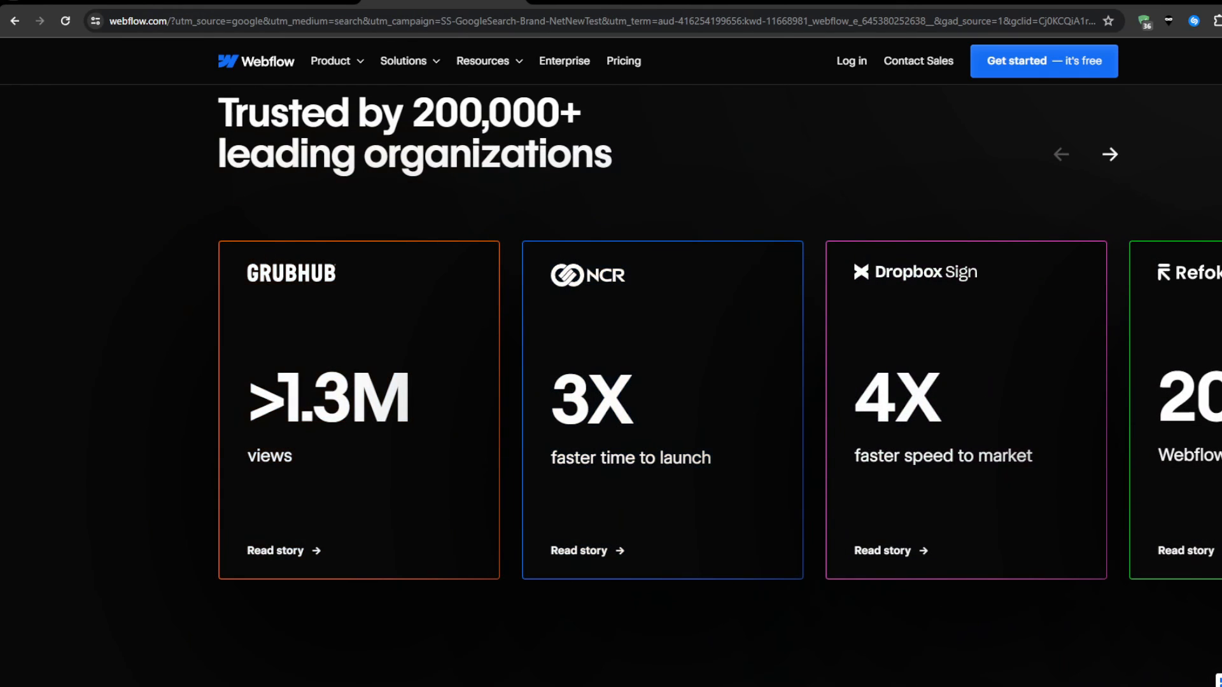